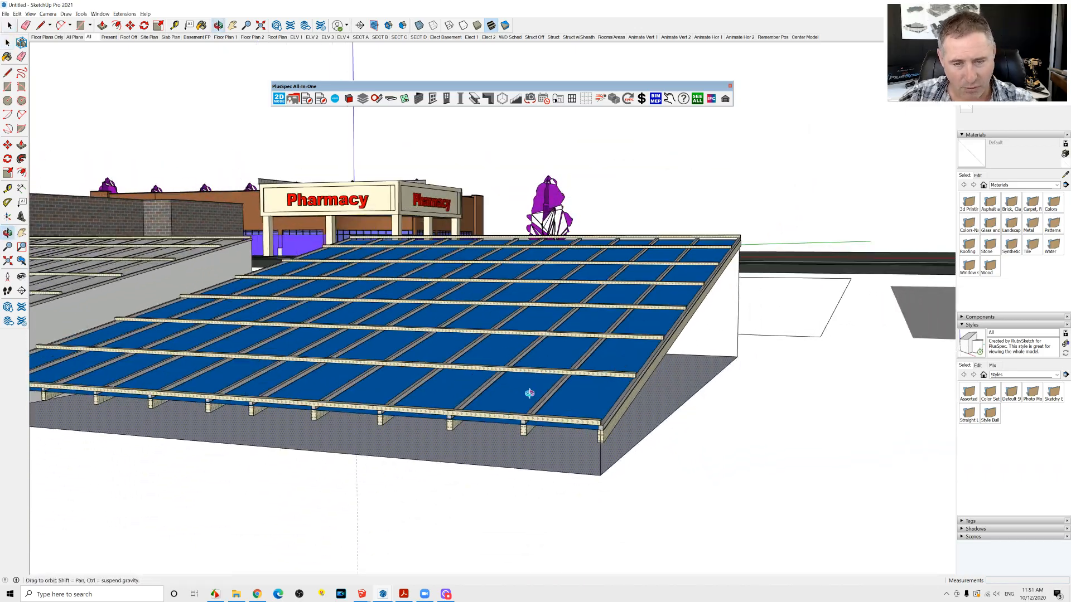
# Orbit the view from the framed blue roof to the plain grey skillion roof faces
pyautogui.moveTo(529, 392); pyautogui.dragTo(580, 406)
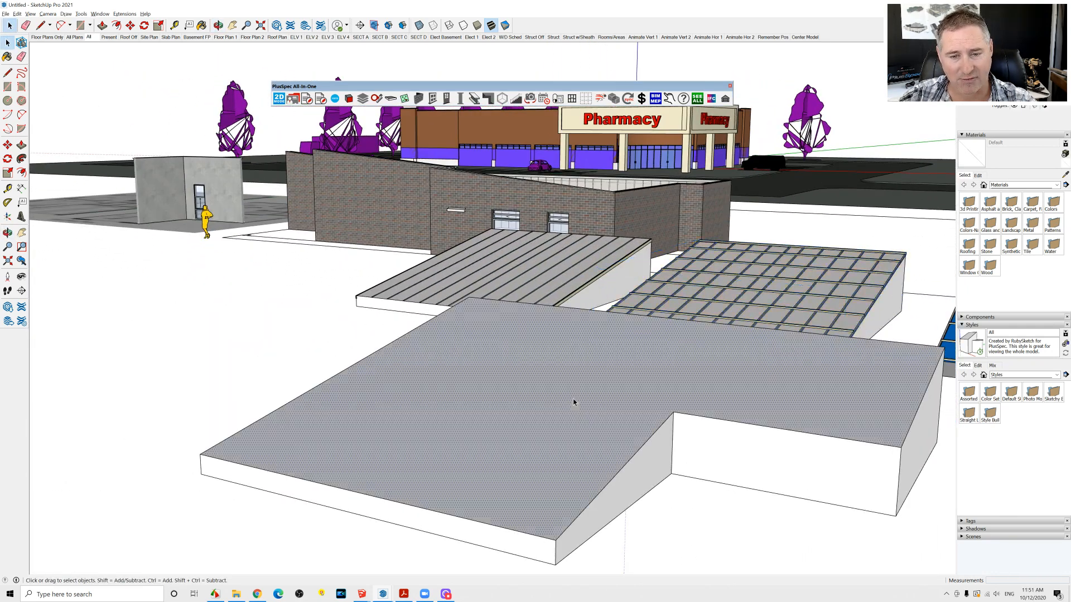
# Start Create Roof Framing from the roof face's ROOF FRAMING context menu
pyautogui.rightClick(574, 401)
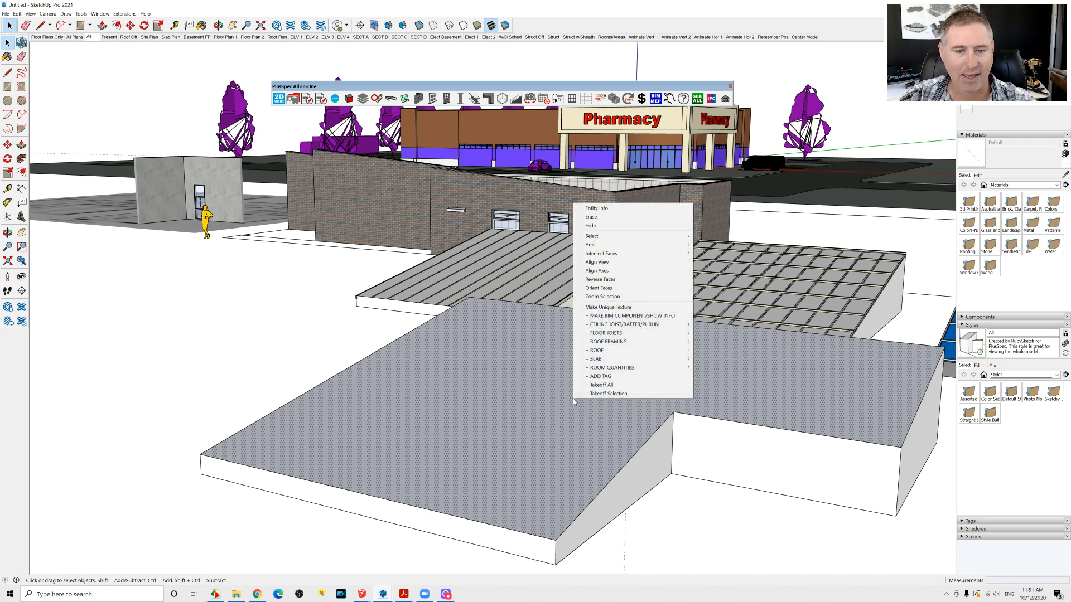
pyautogui.moveTo(635, 341)
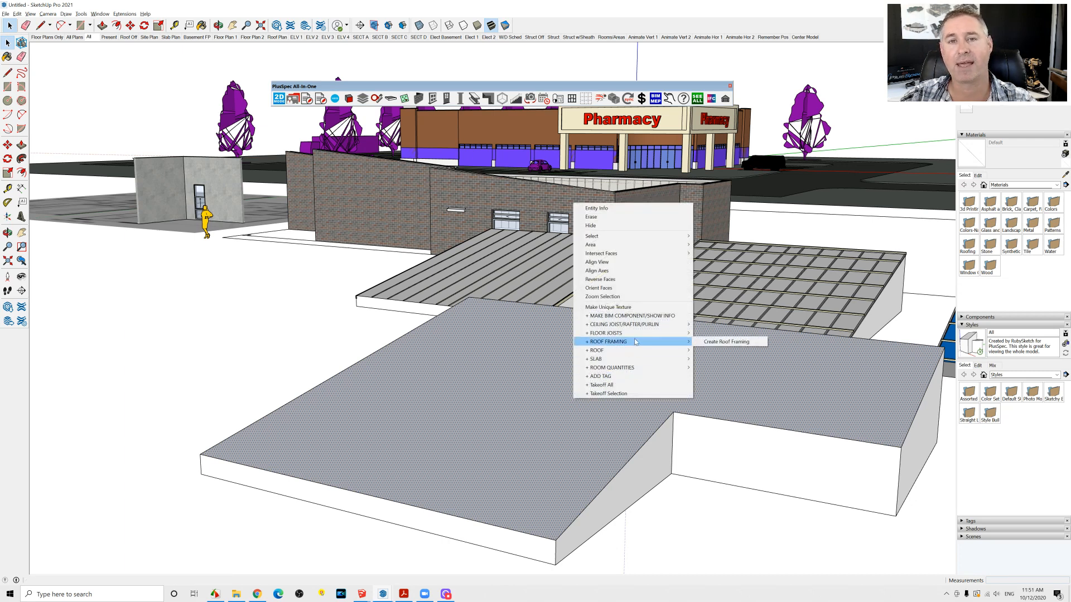
pyautogui.click(729, 341)
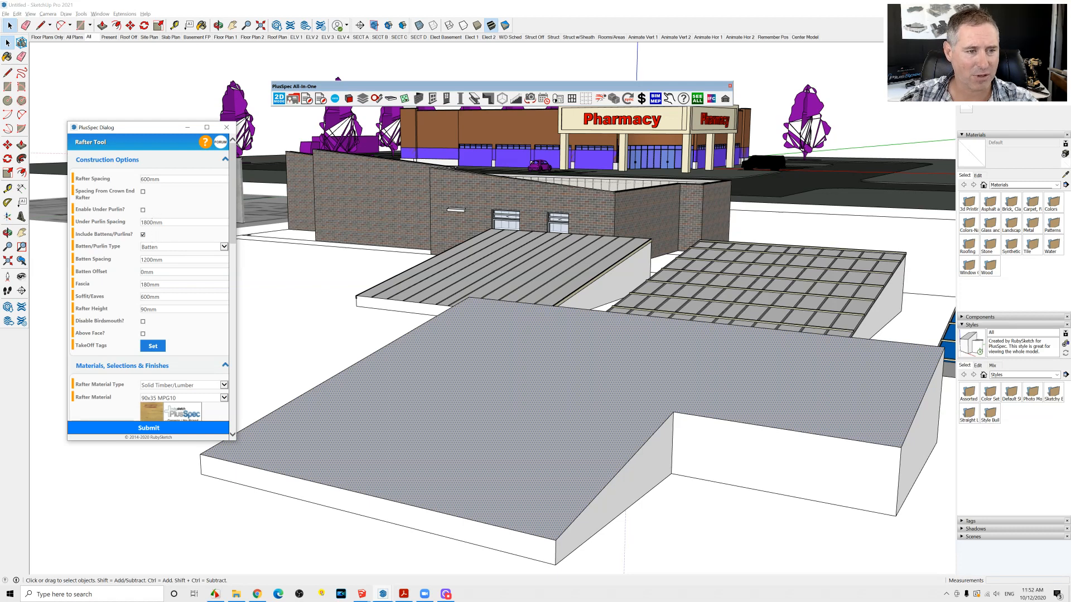
pyautogui.moveTo(526, 284)
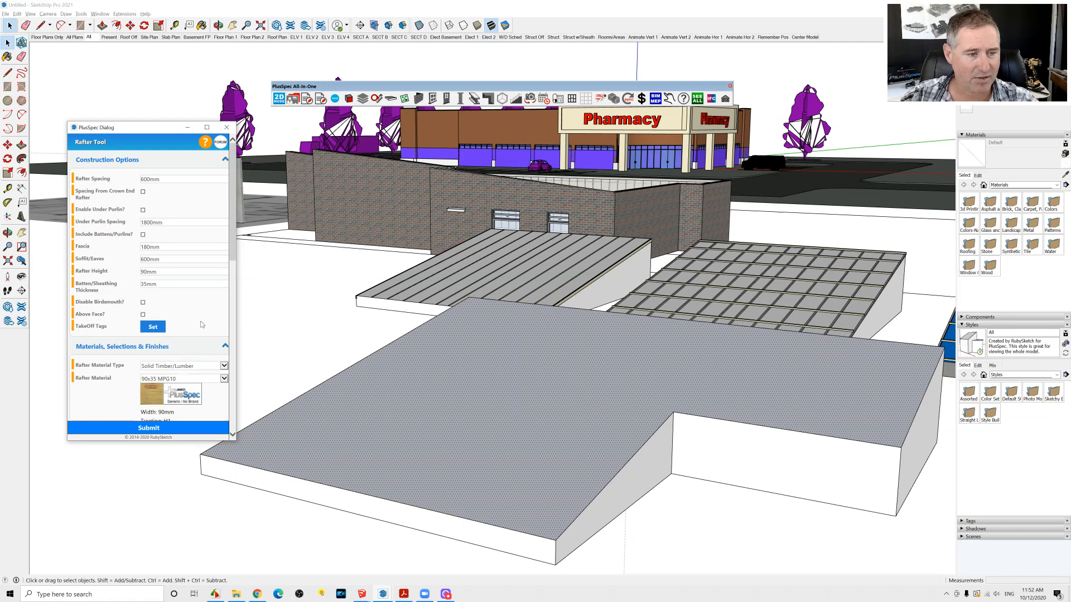
# Choose 90x35 MPG10 for ridge and hip members without battens and submit to generate the rafters
pyautogui.scroll(-3)
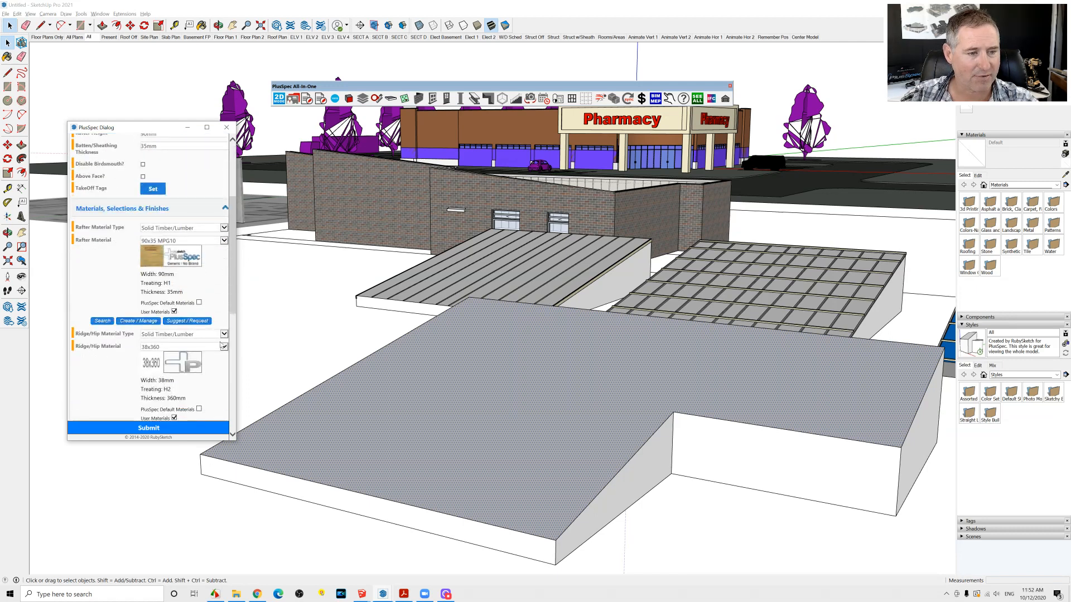
pyautogui.click(223, 346)
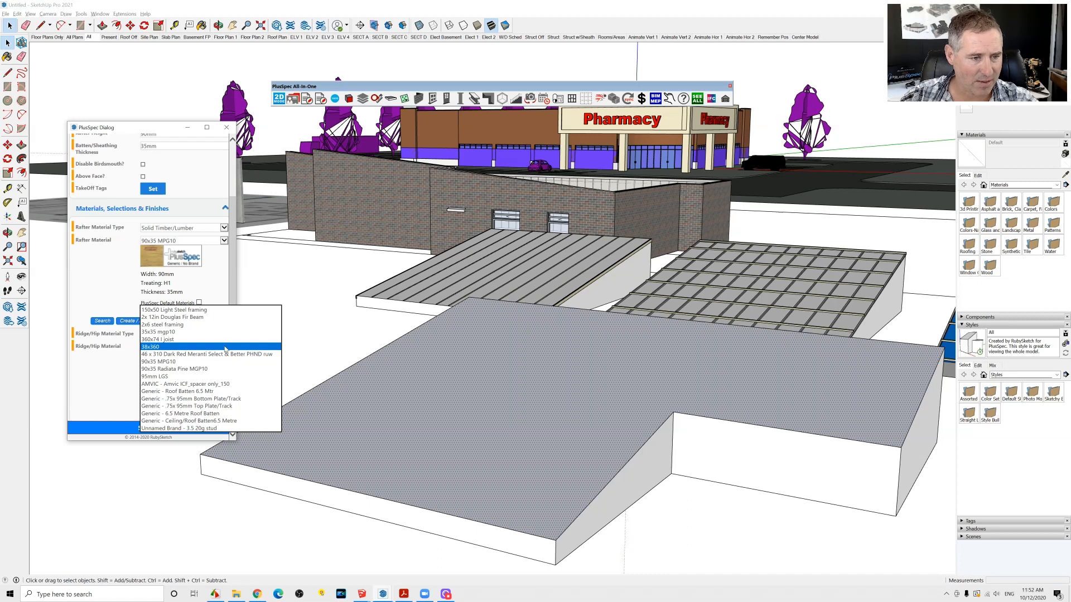
pyautogui.click(173, 362)
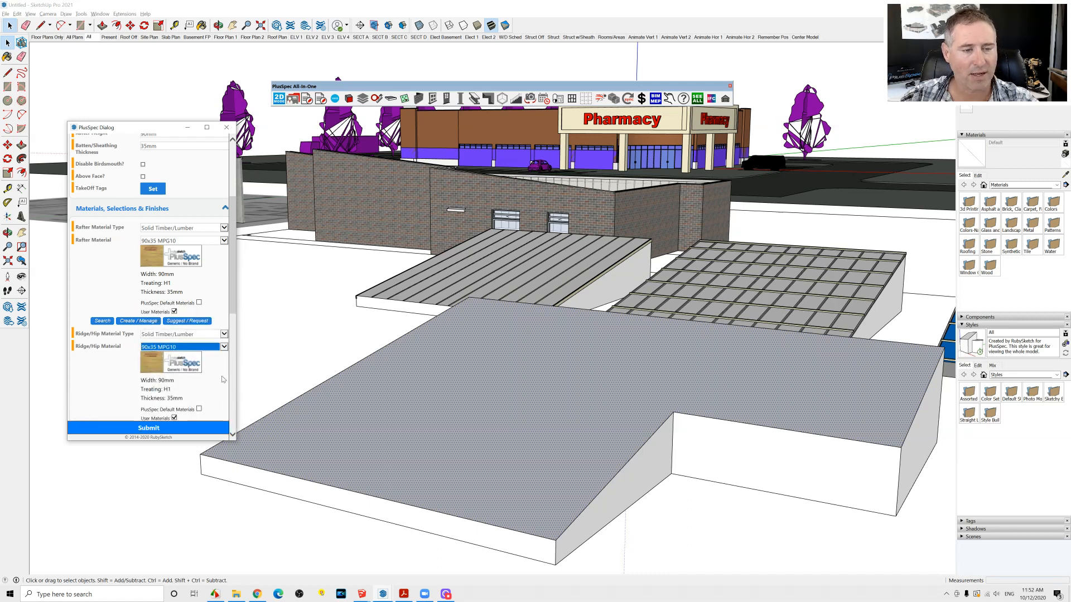
pyautogui.scroll(-3)
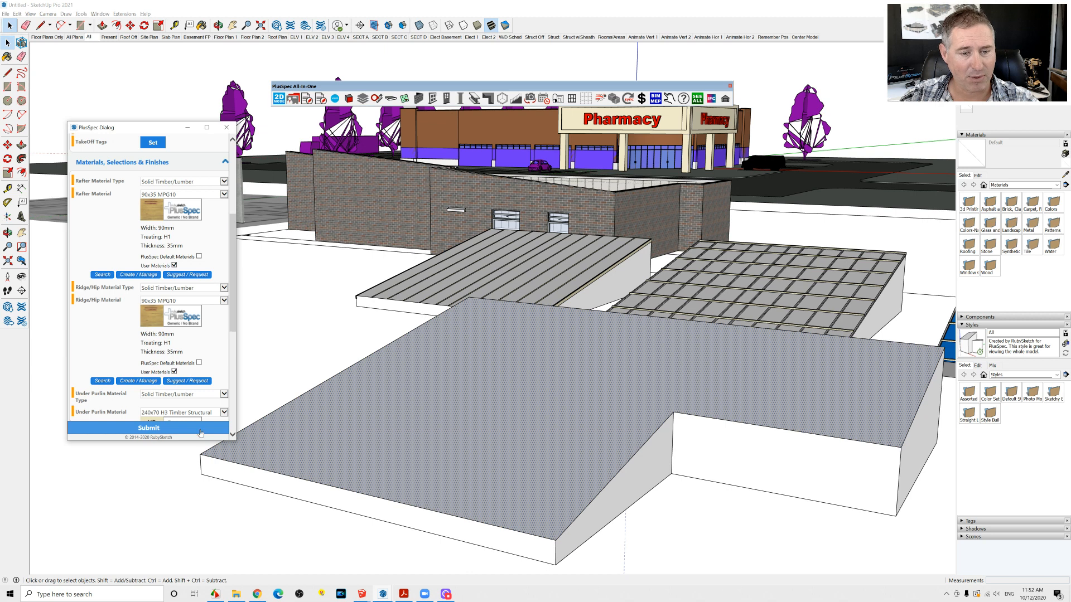
pyautogui.click(148, 428)
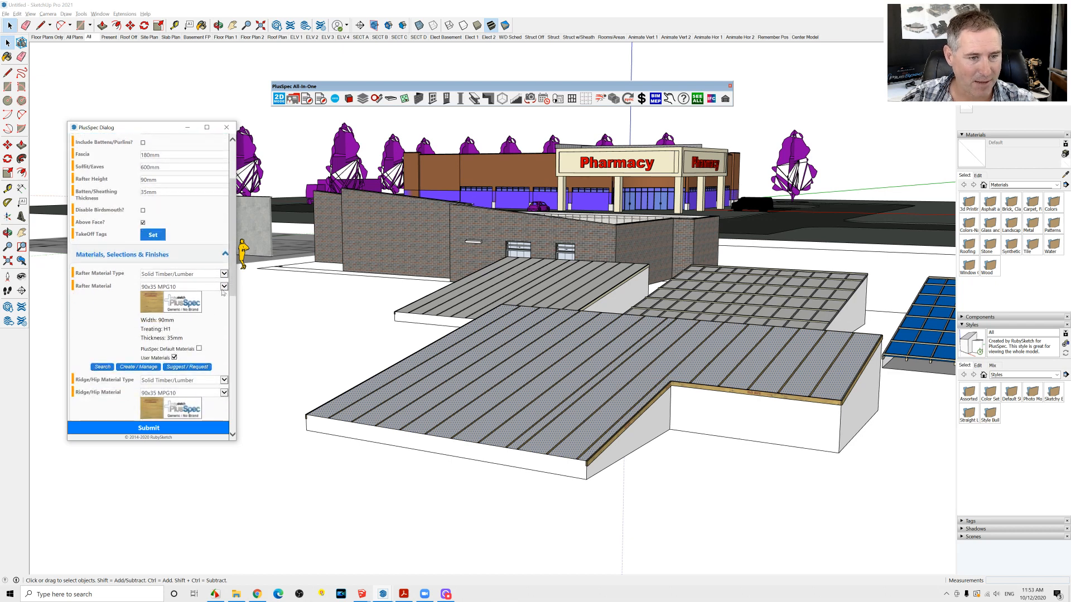
# Use 35x35 mgp10 rafter material, set the ridge/hip material, and include battens/purlins
pyautogui.click(223, 286)
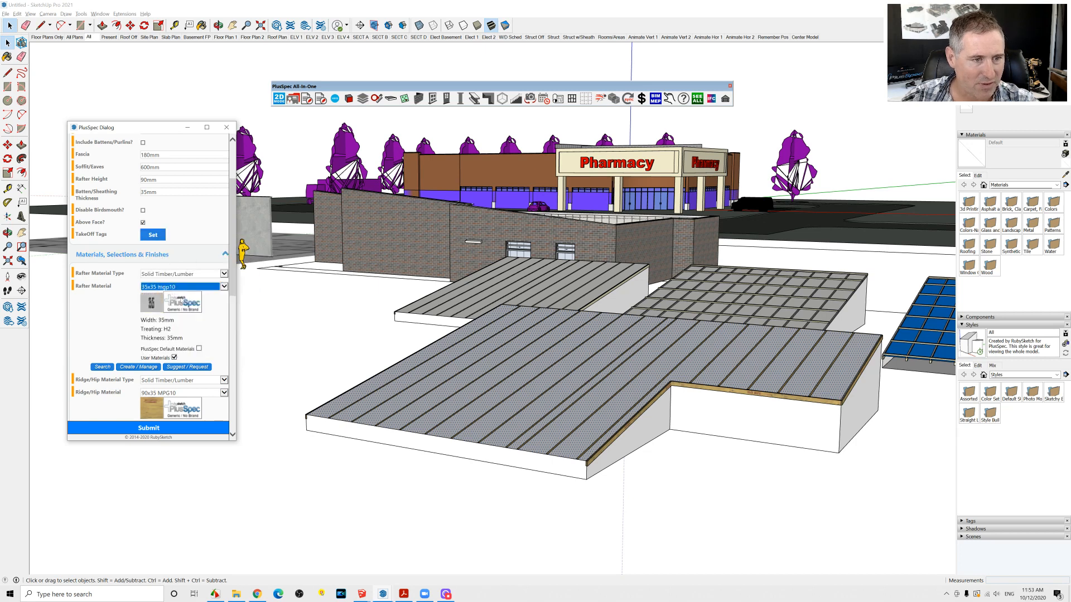
pyautogui.scroll(-3)
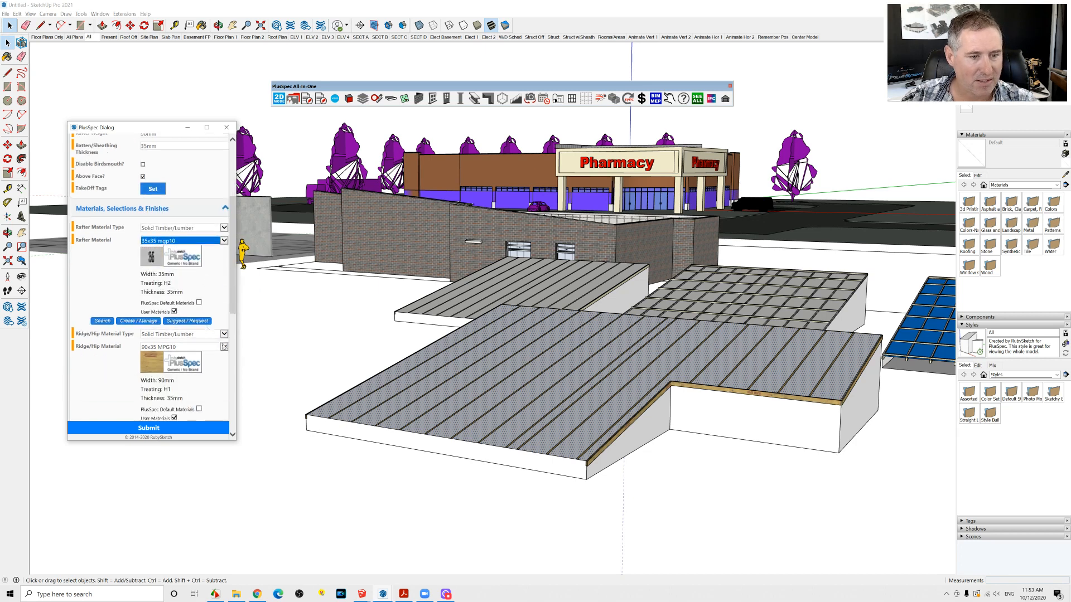
pyautogui.click(223, 346)
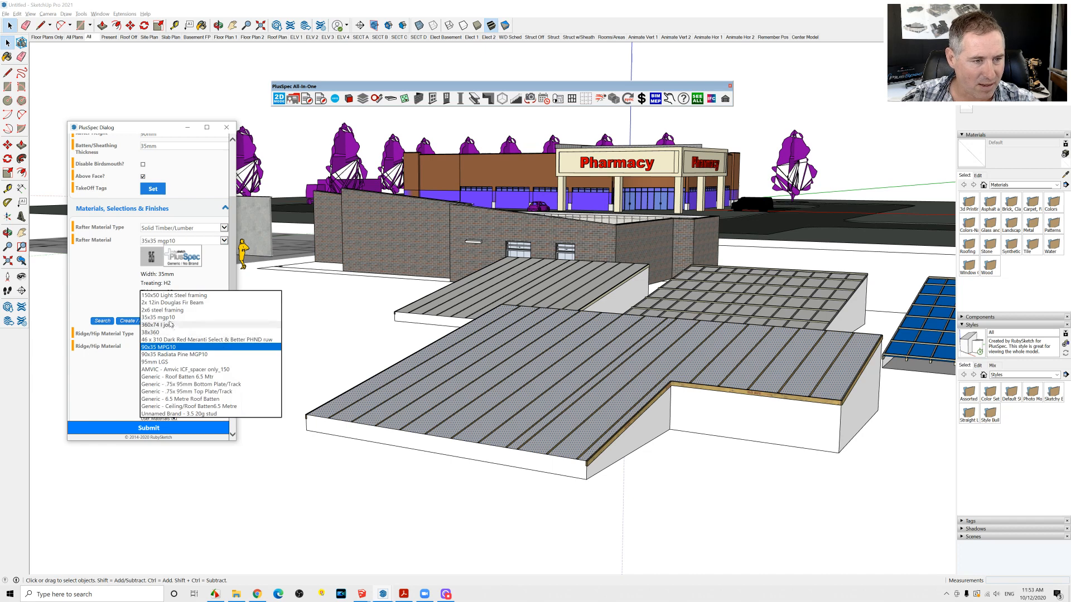
pyautogui.click(159, 317)
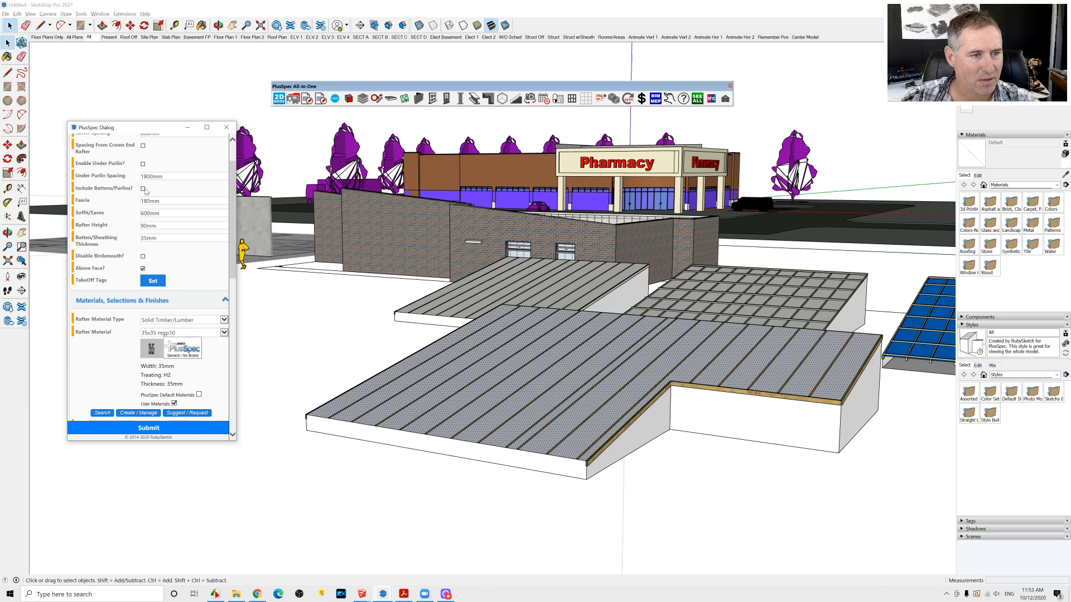
pyautogui.click(142, 188)
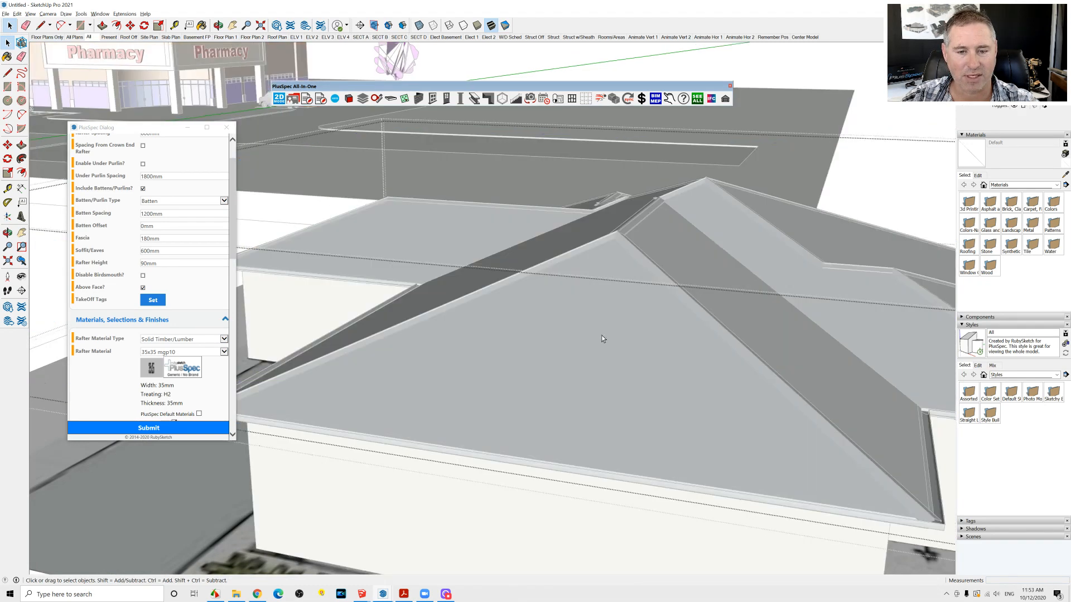
# Select the hip roof faces and submit to generate their rafters and battens
pyautogui.click(148, 429)
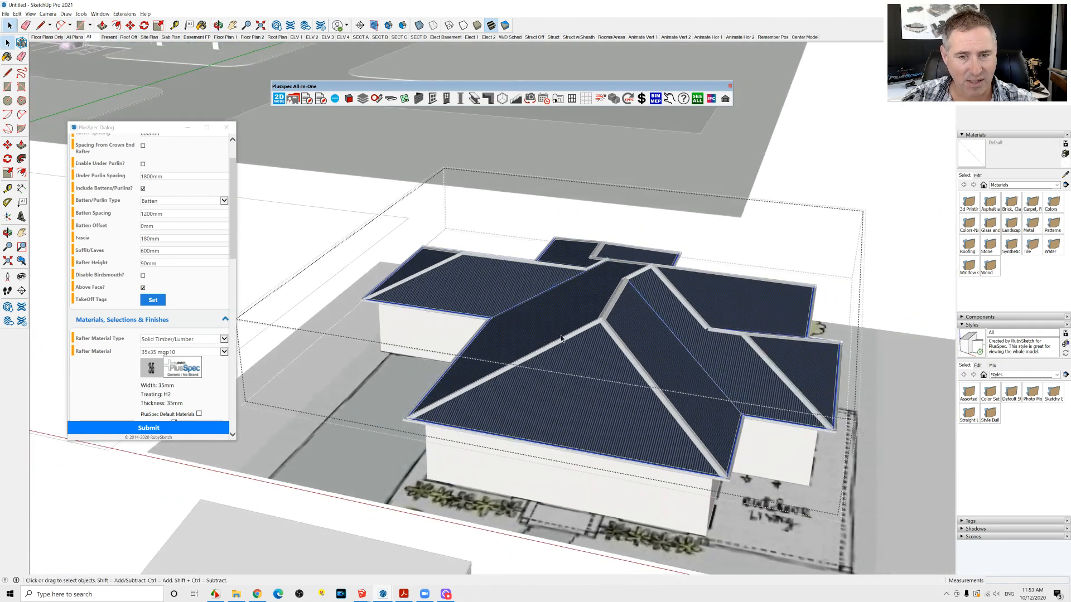
pyautogui.click(148, 429)
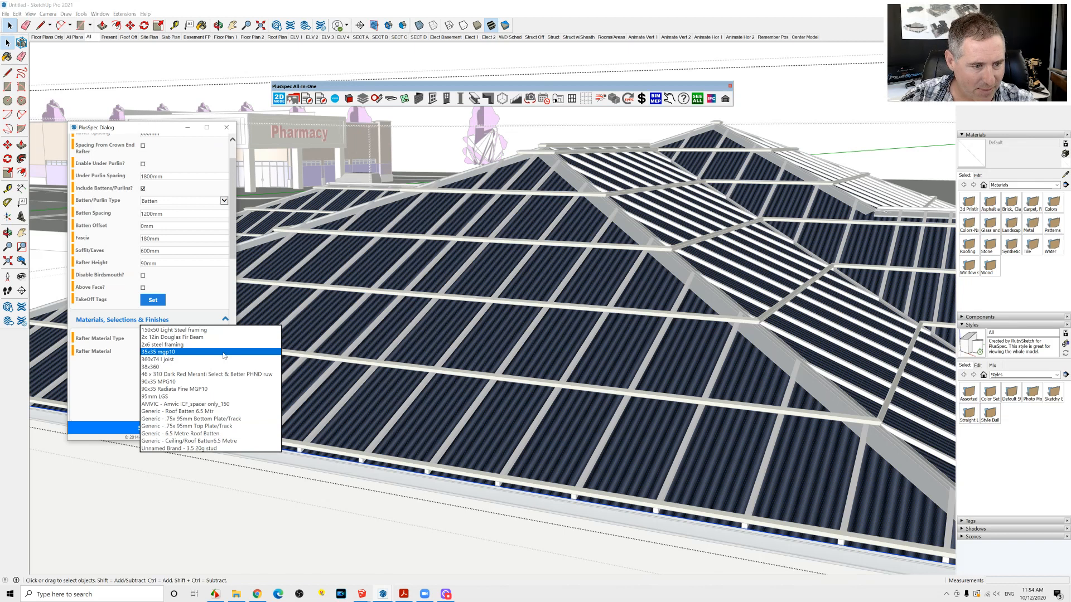
pyautogui.moveTo(183, 392)
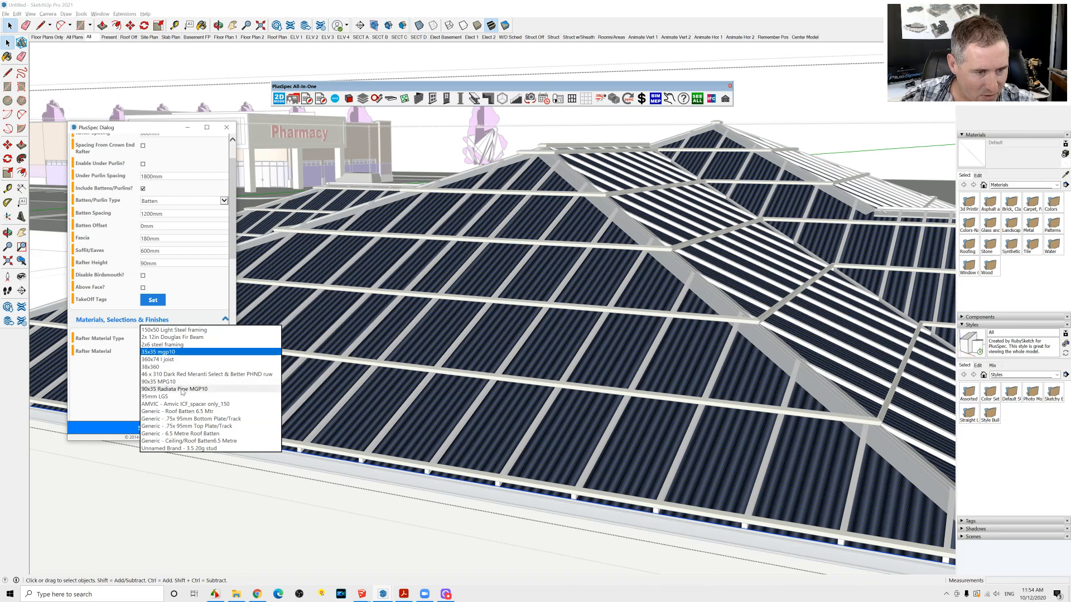
# Use 90x35 Radiata Pine MGP10 rafters, change the ridge/hip material, and exclude battens/purlins
pyautogui.click(174, 388)
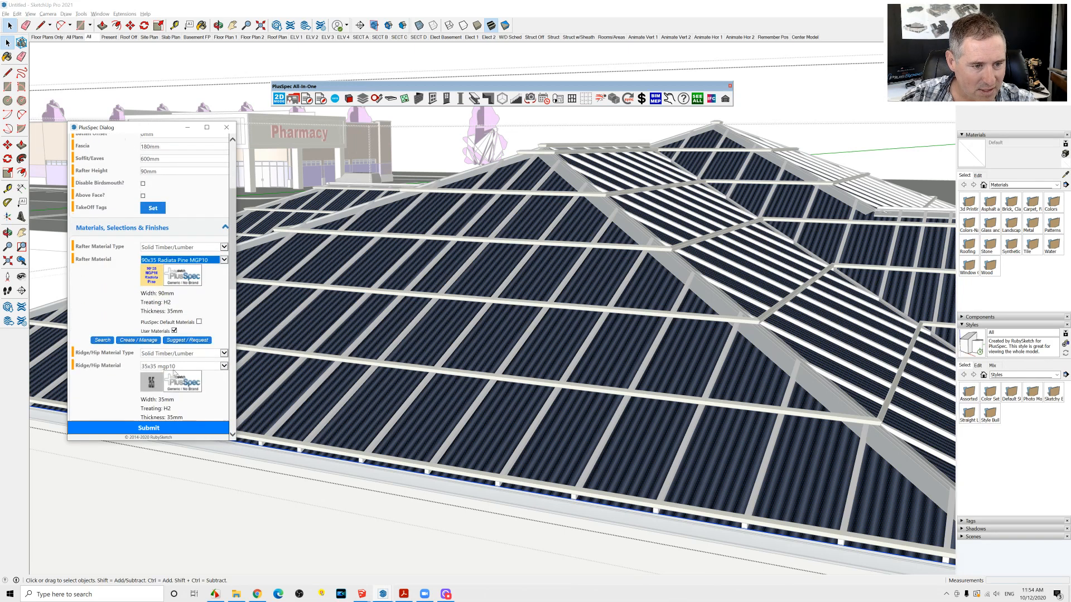
pyautogui.click(223, 366)
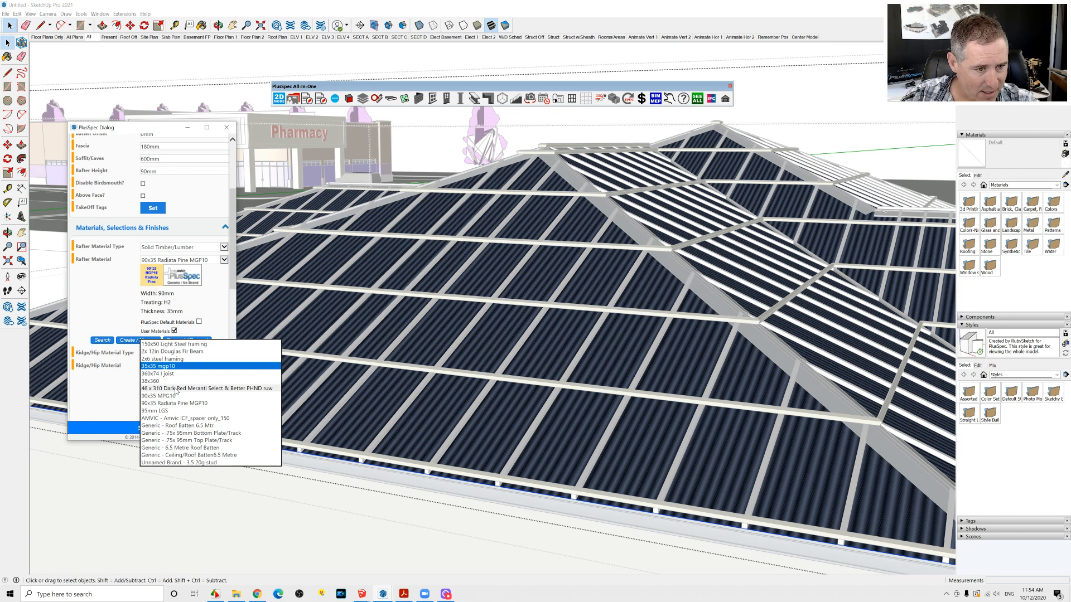
pyautogui.click(174, 404)
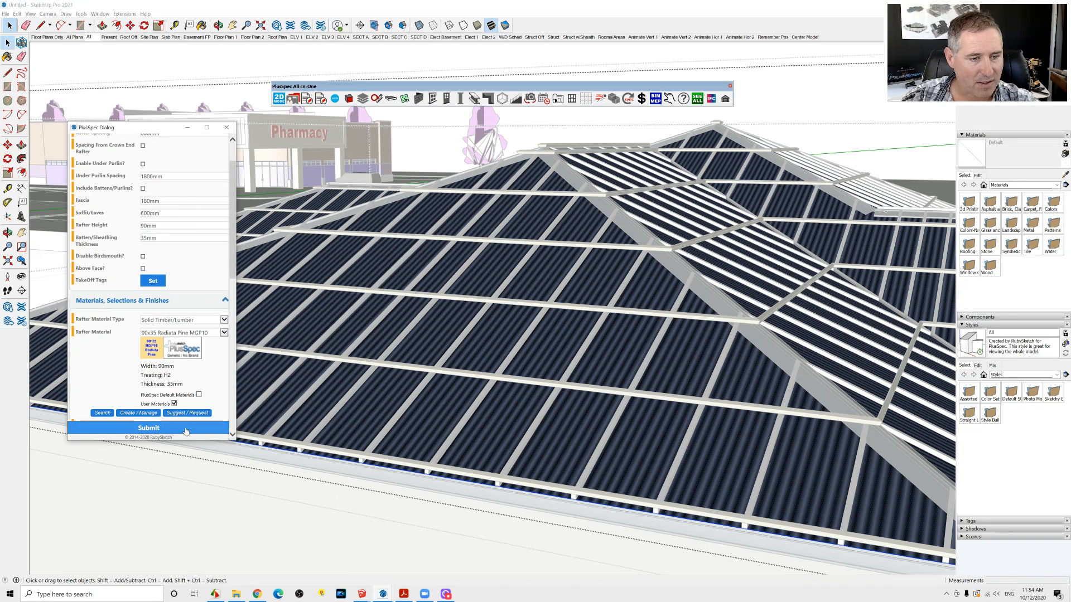
pyautogui.moveTo(614, 375)
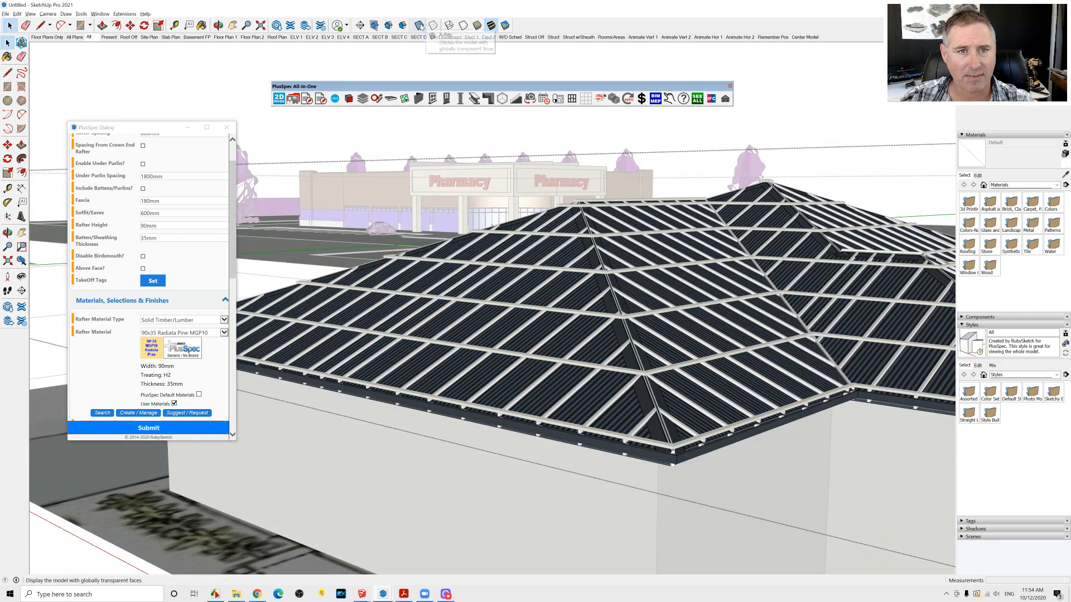
# Turn on X-ray transparent faces so the hip roof rafters show beneath the roof
pyautogui.click(422, 24)
pyautogui.write('0')
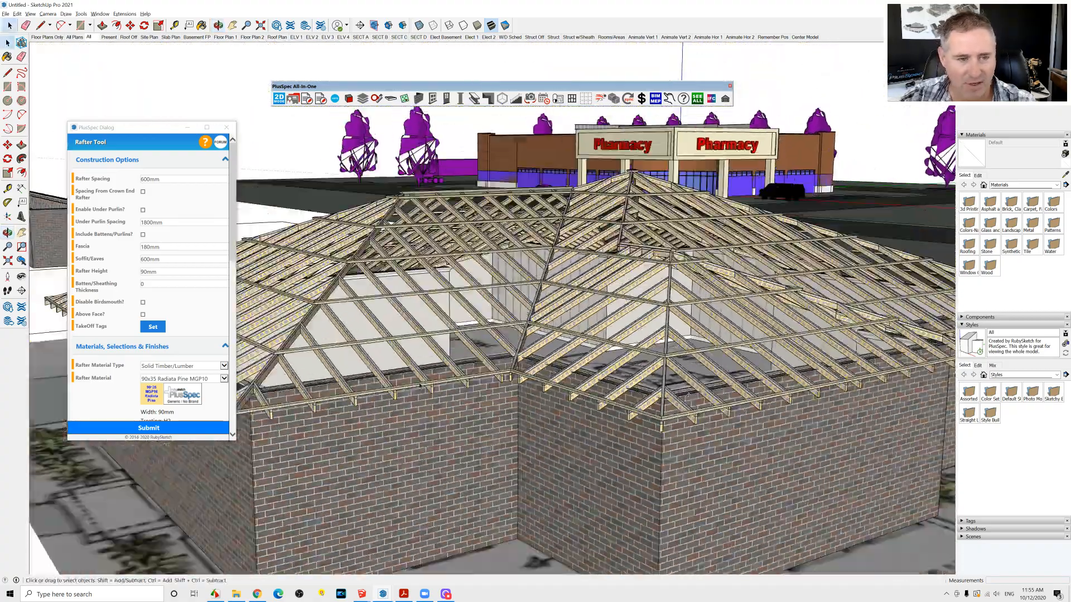
pyautogui.moveTo(226, 127)
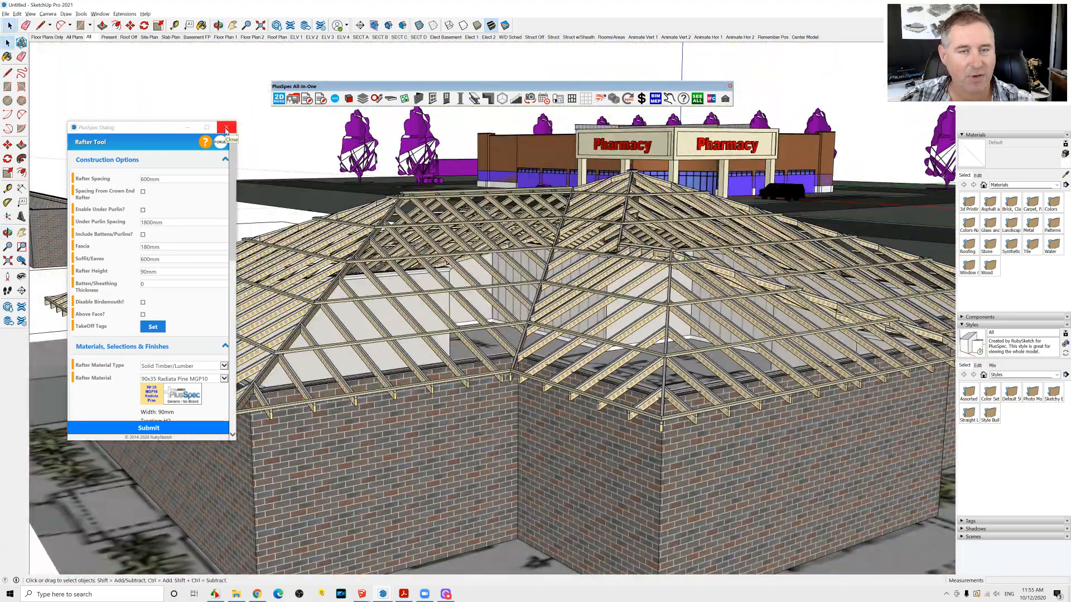